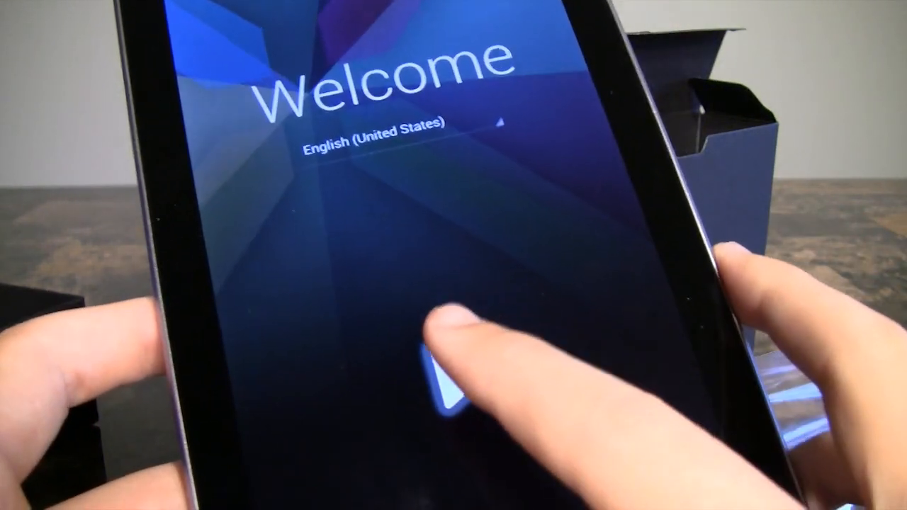
# Continue past the welcome screen to the list of available Wi-Fi networks
pyautogui.click(439, 383)
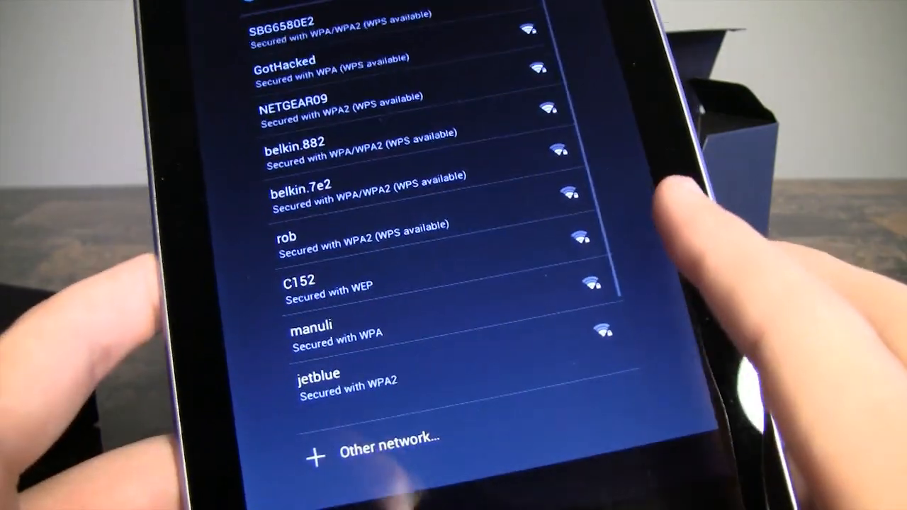